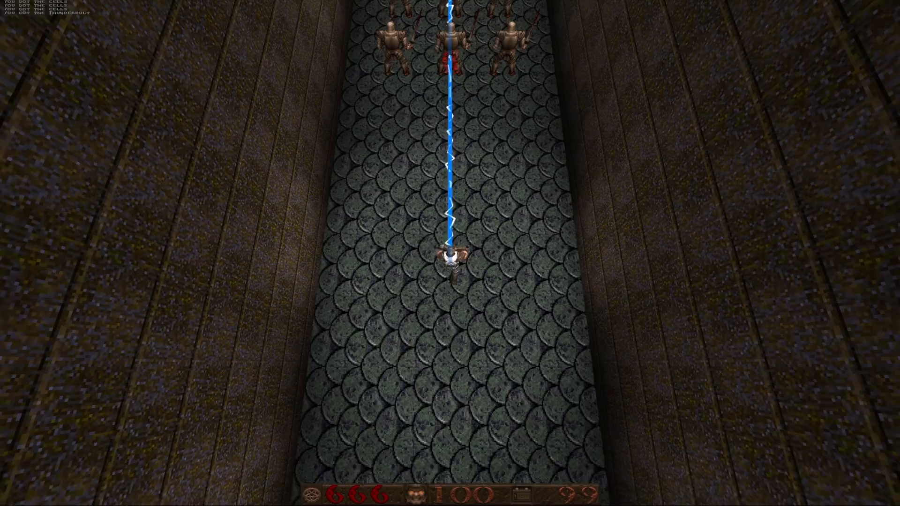
Fire the Thunderbolt beam up the corridor into the ogre crowd, draining cells from 99 to 17
click(450, 253)
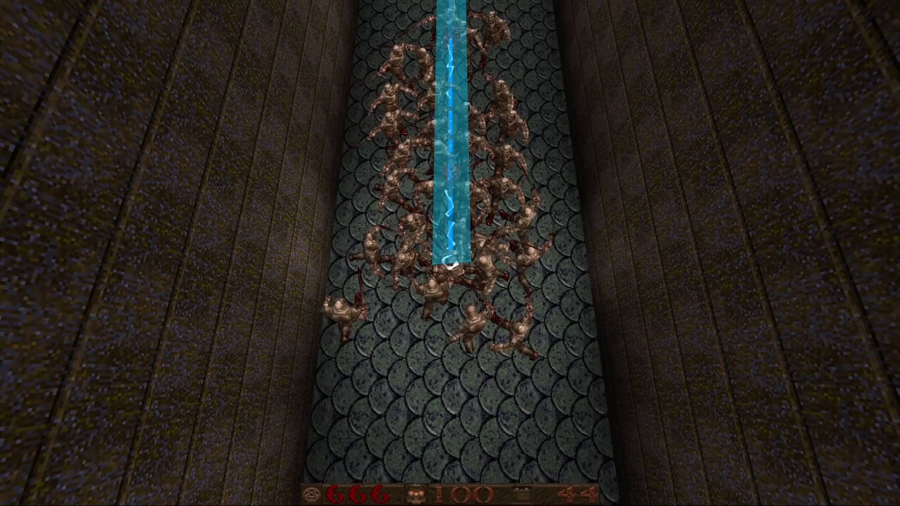
click(450, 253)
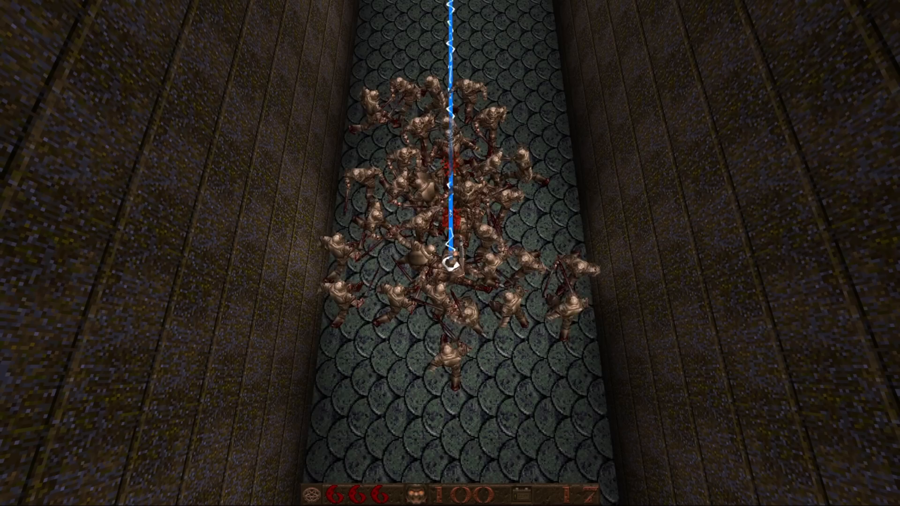